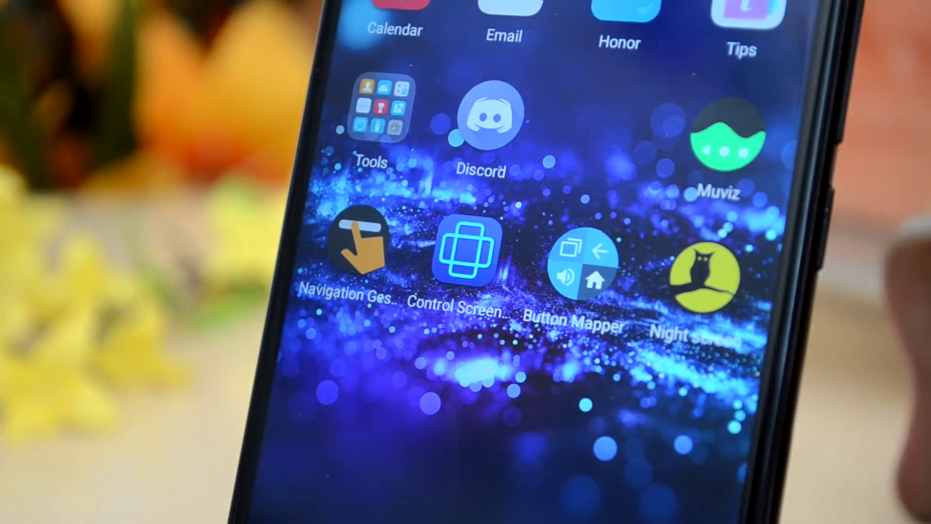
Launch Muviz from the home screen and begin setup via GET STARTED.
{"action": "left_click", "coordinate": [728, 147]}
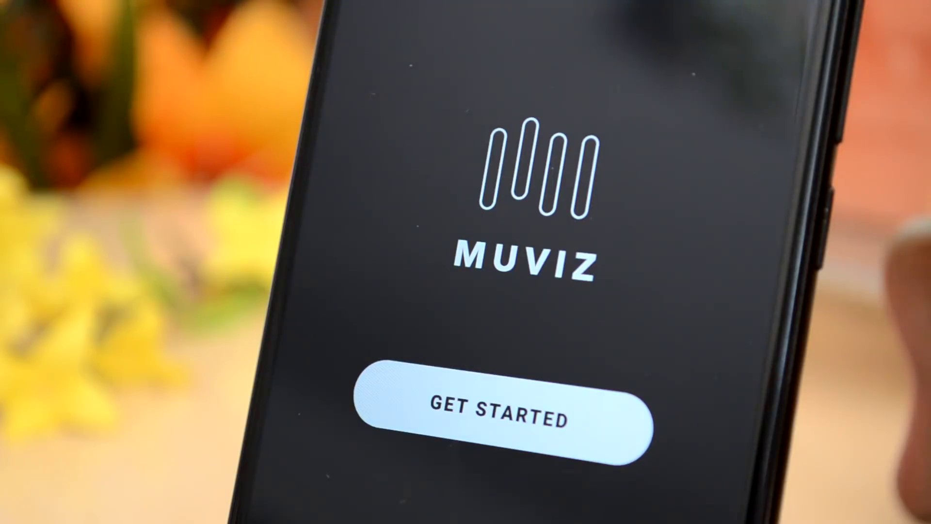
{"action": "left_click", "coordinate": [498, 411]}
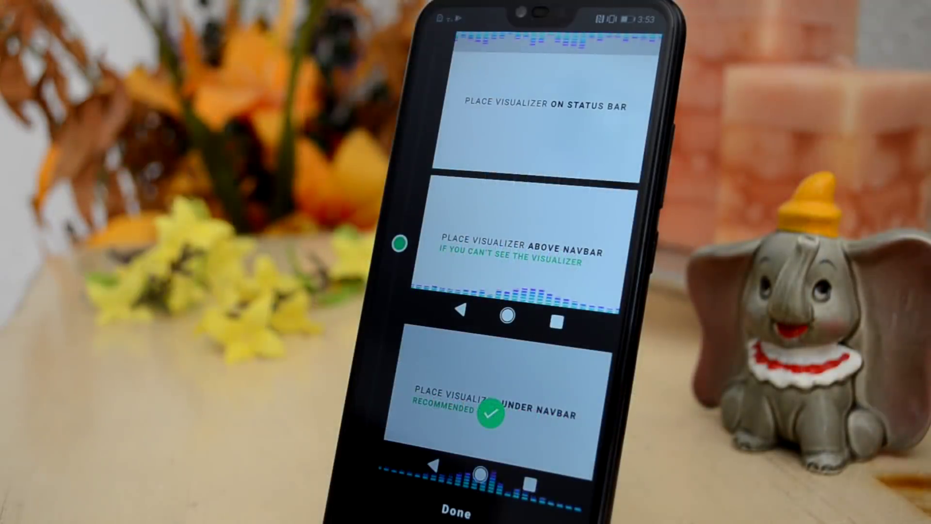